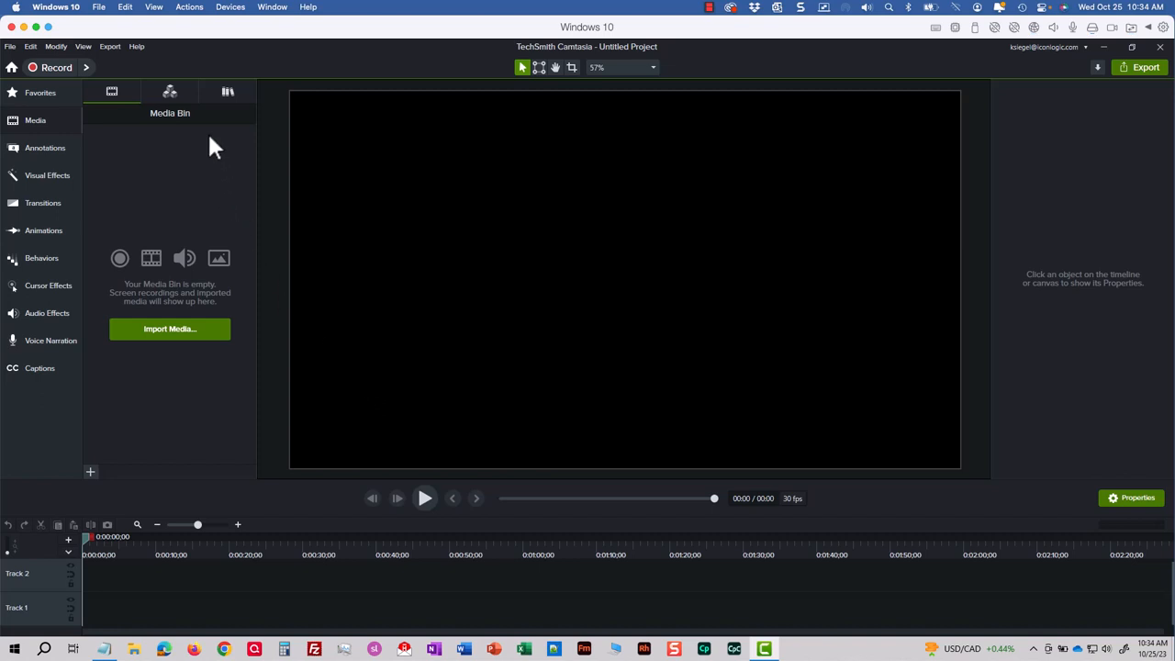
Show the About Camtasia dialog with version 23.3.2 and license details via Help.
{"action": "left_click", "coordinate": [136, 46]}
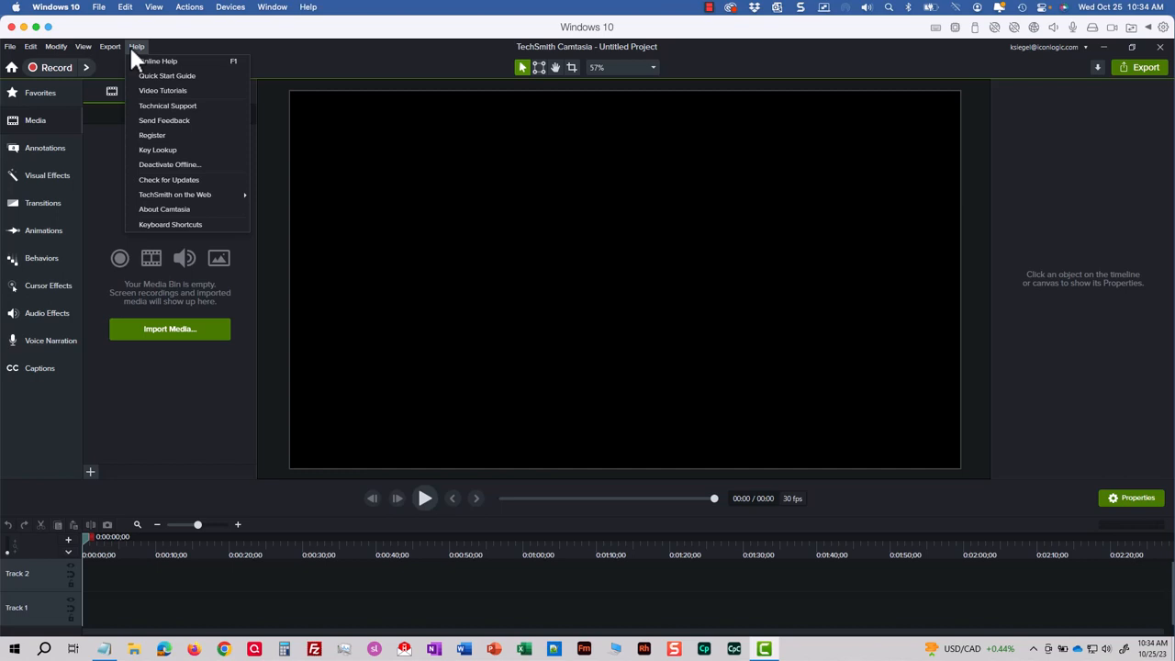
{"action": "left_click", "coordinate": [164, 210]}
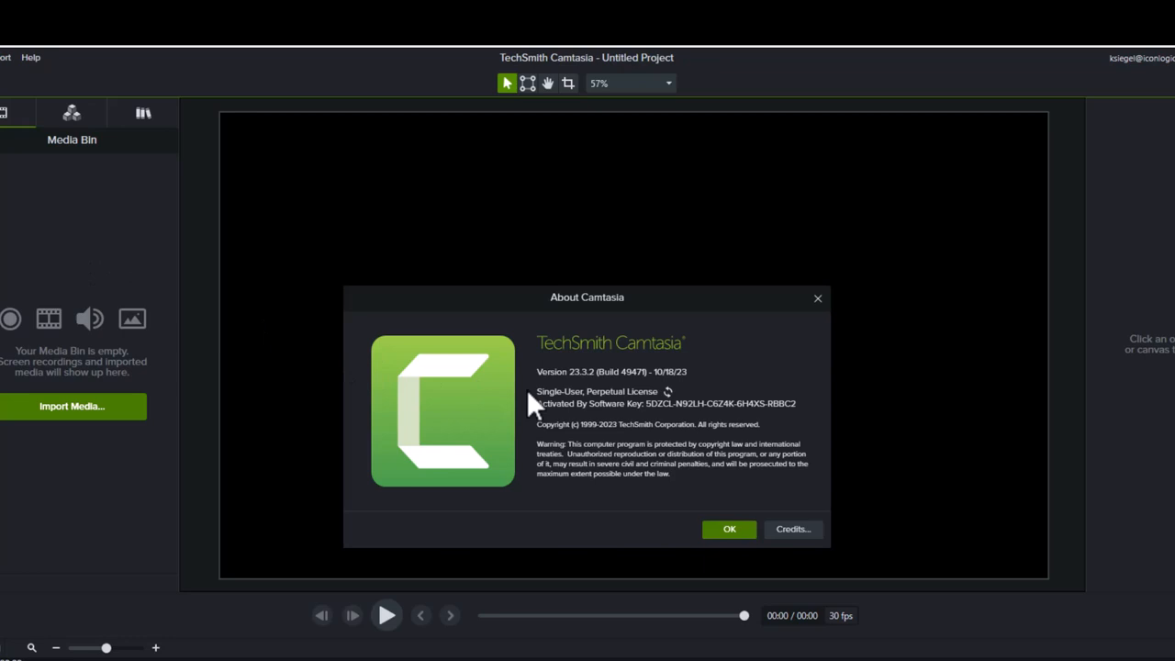
{"action": "mouse_move", "coordinate": [579, 395]}
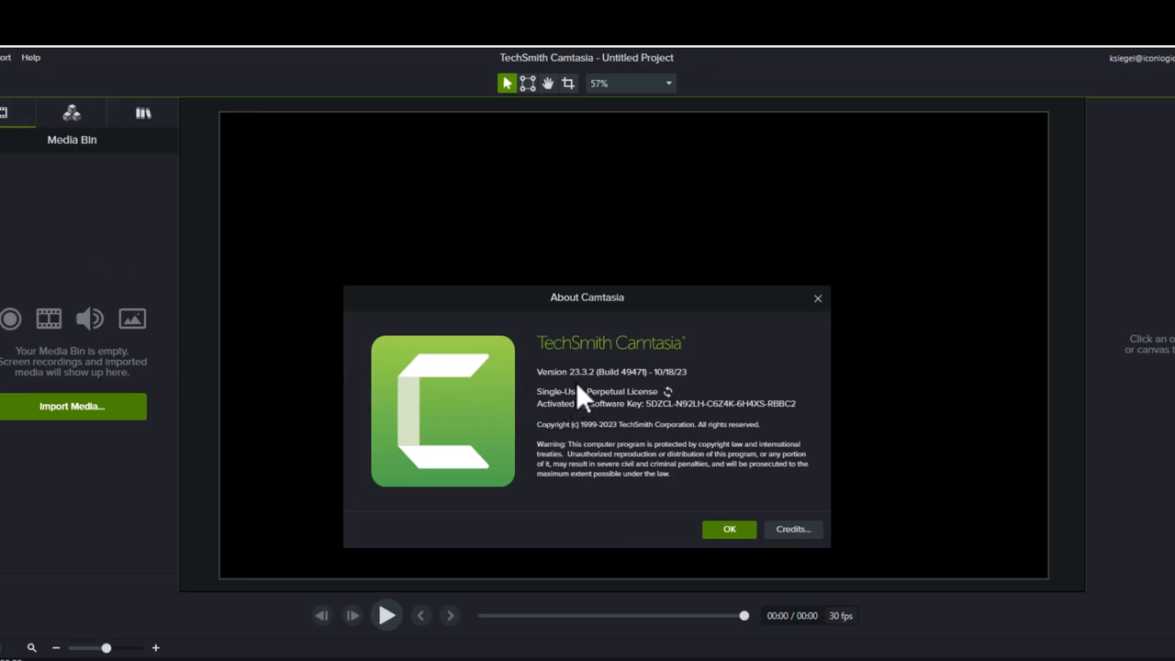
{"action": "mouse_move", "coordinate": [580, 400]}
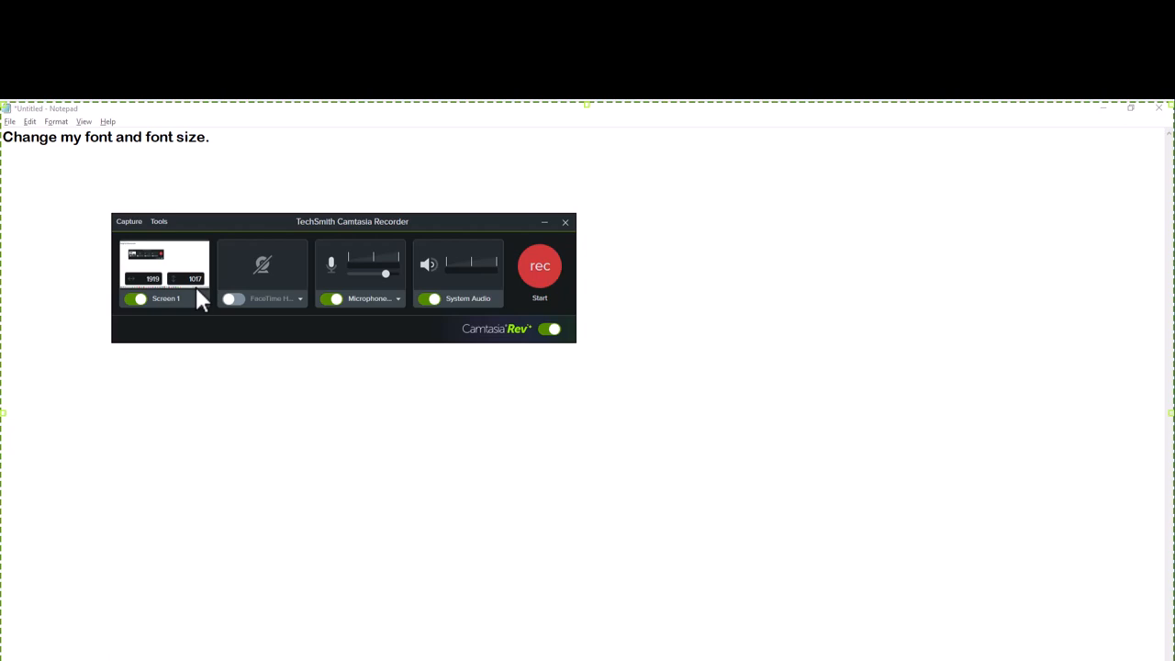
{"action": "mouse_move", "coordinate": [358, 353]}
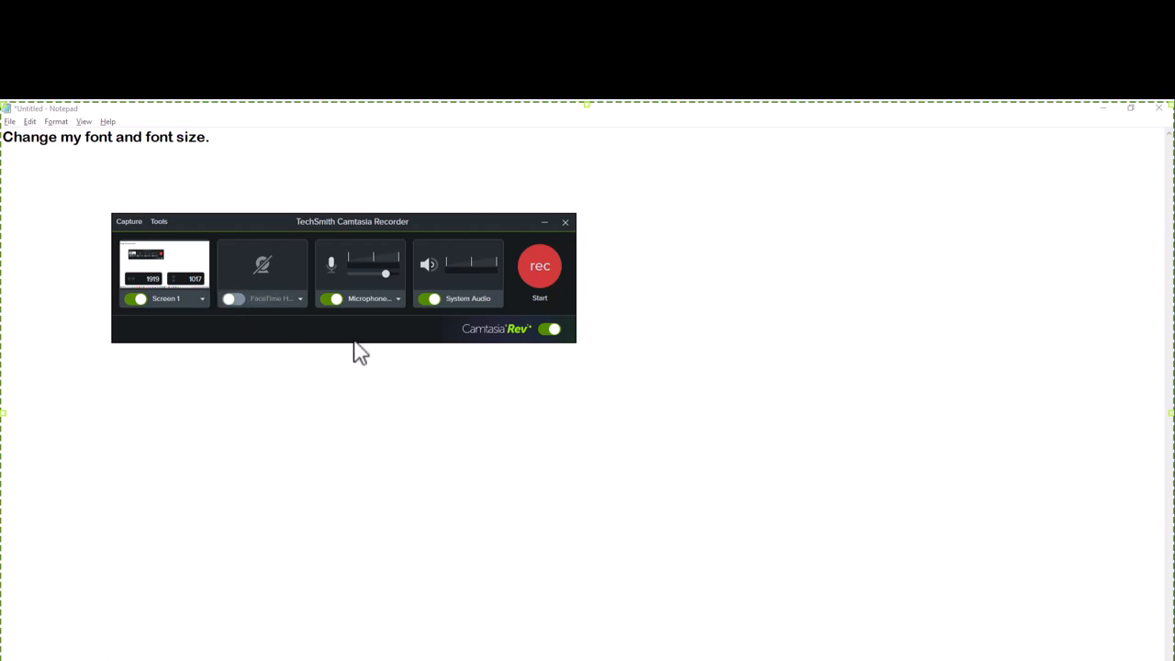
{"action": "mouse_move", "coordinate": [474, 301]}
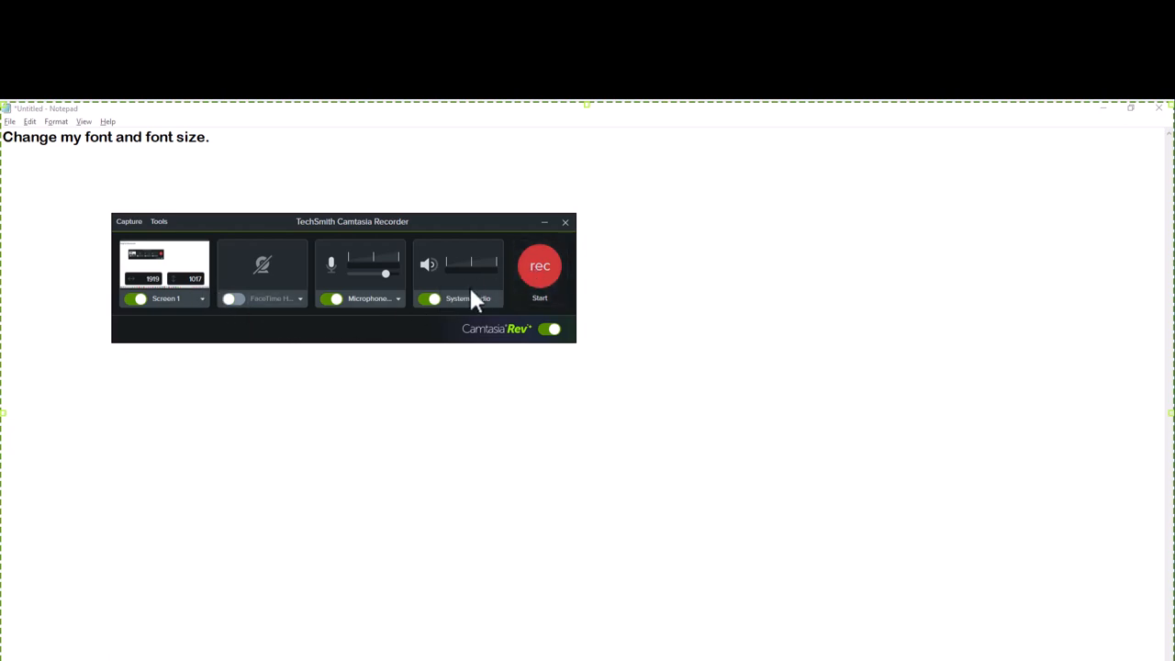
{"action": "mouse_move", "coordinate": [426, 327]}
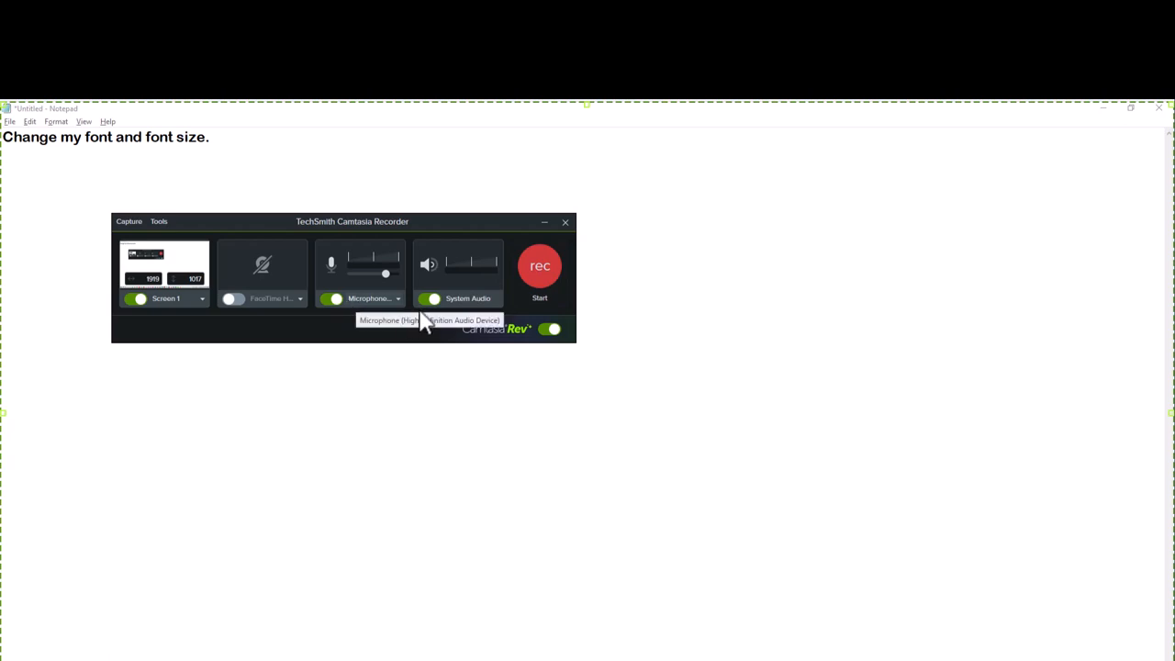
{"action": "mouse_move", "coordinate": [309, 331]}
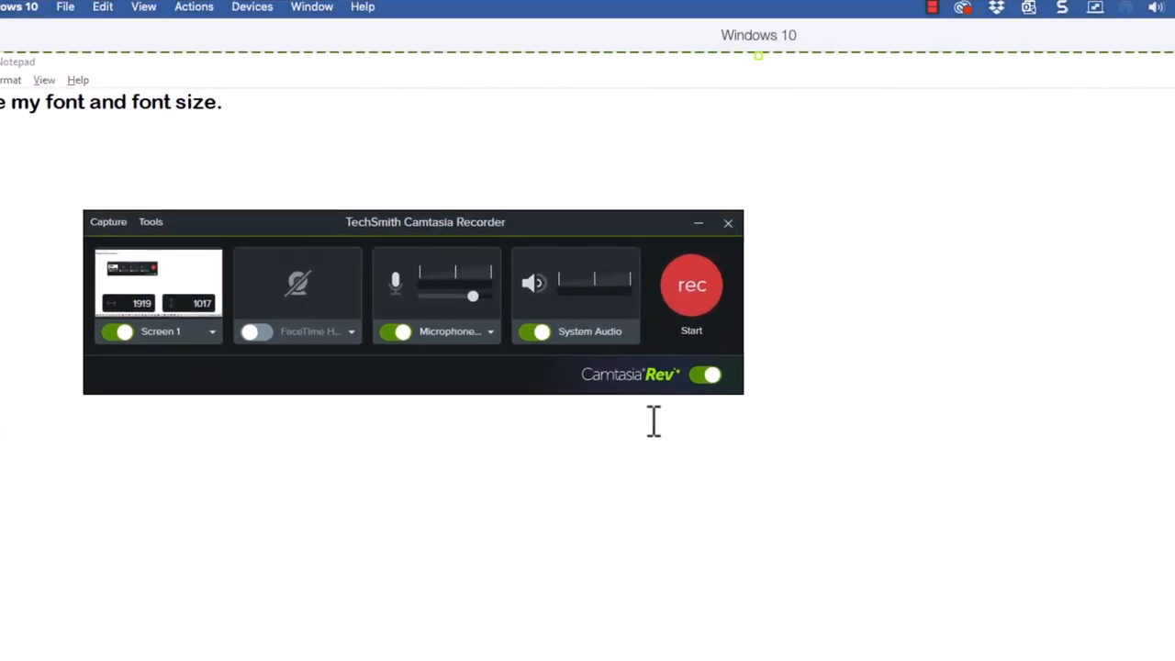
Keep Camtasia Rev switched on with screen, mic and system audio, and begin recording.
{"action": "left_click", "coordinate": [707, 374]}
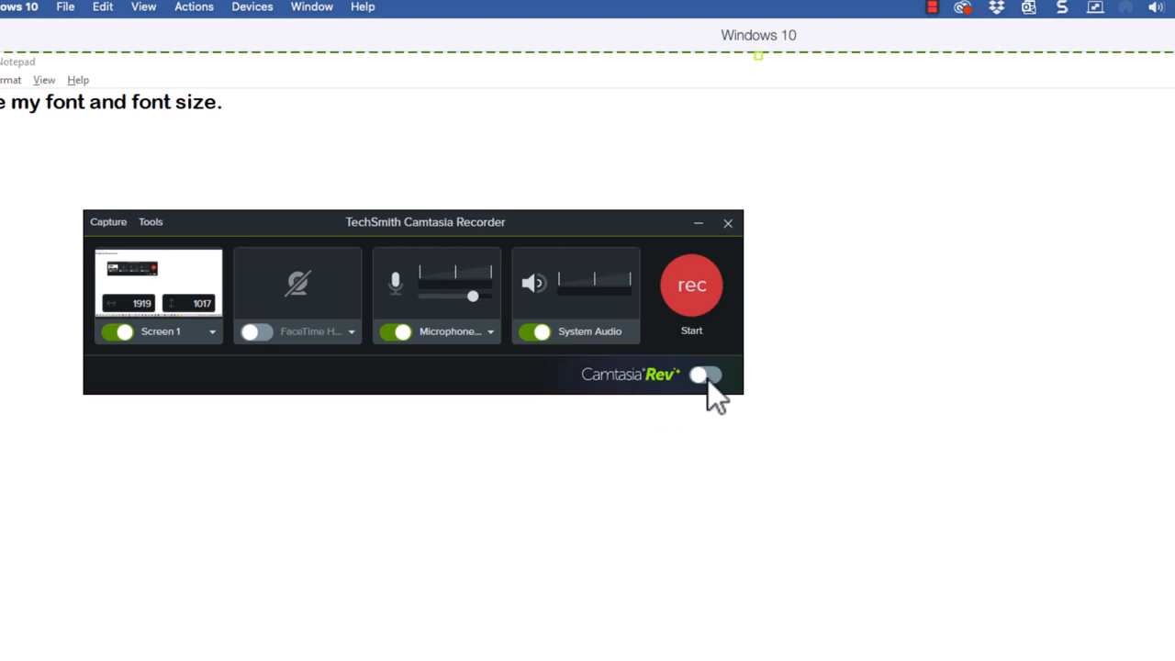
{"action": "left_click", "coordinate": [706, 375]}
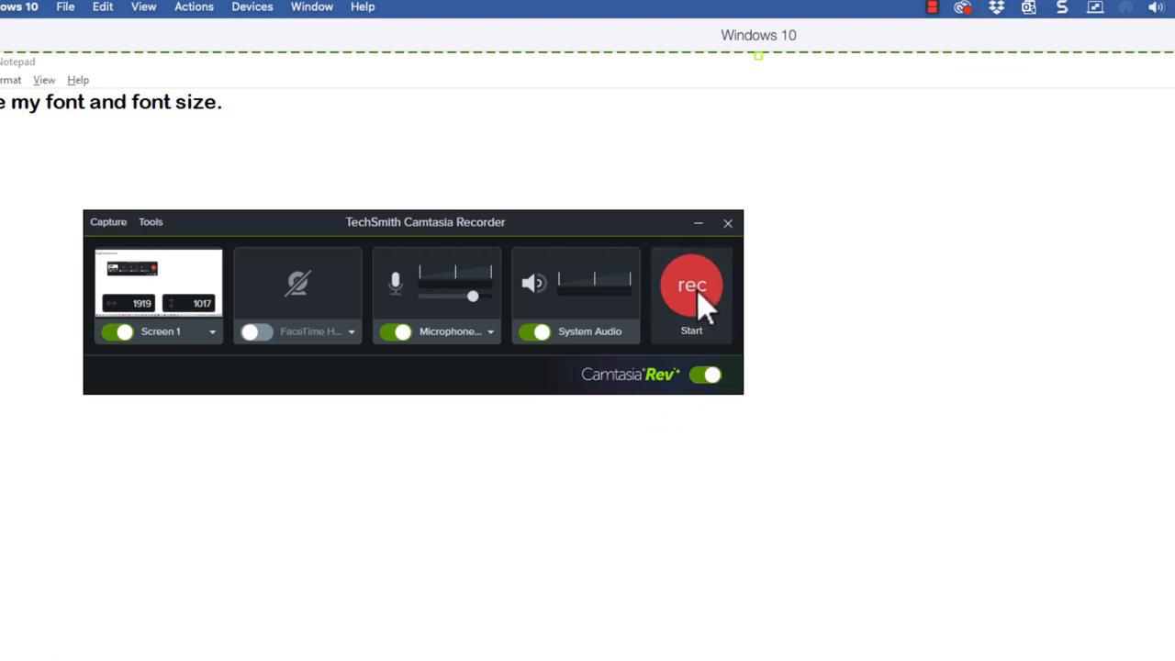
{"action": "left_click", "coordinate": [690, 285]}
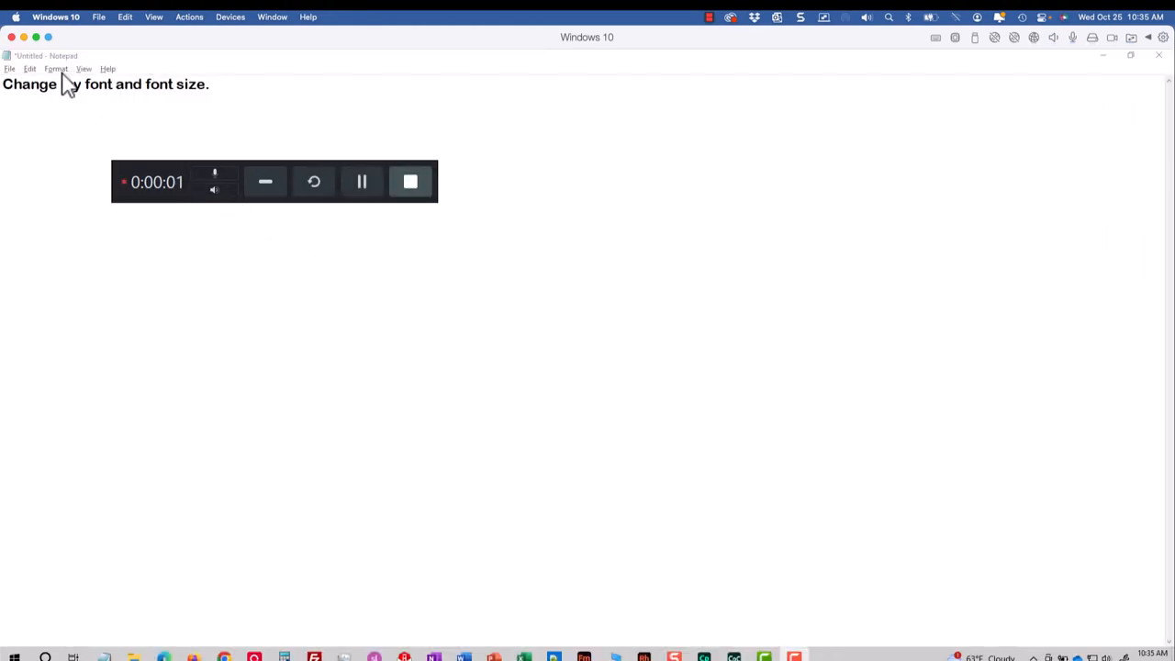
Apply the Articulate font at a new size to Notepad's sample sentence.
{"action": "left_click", "coordinate": [55, 68]}
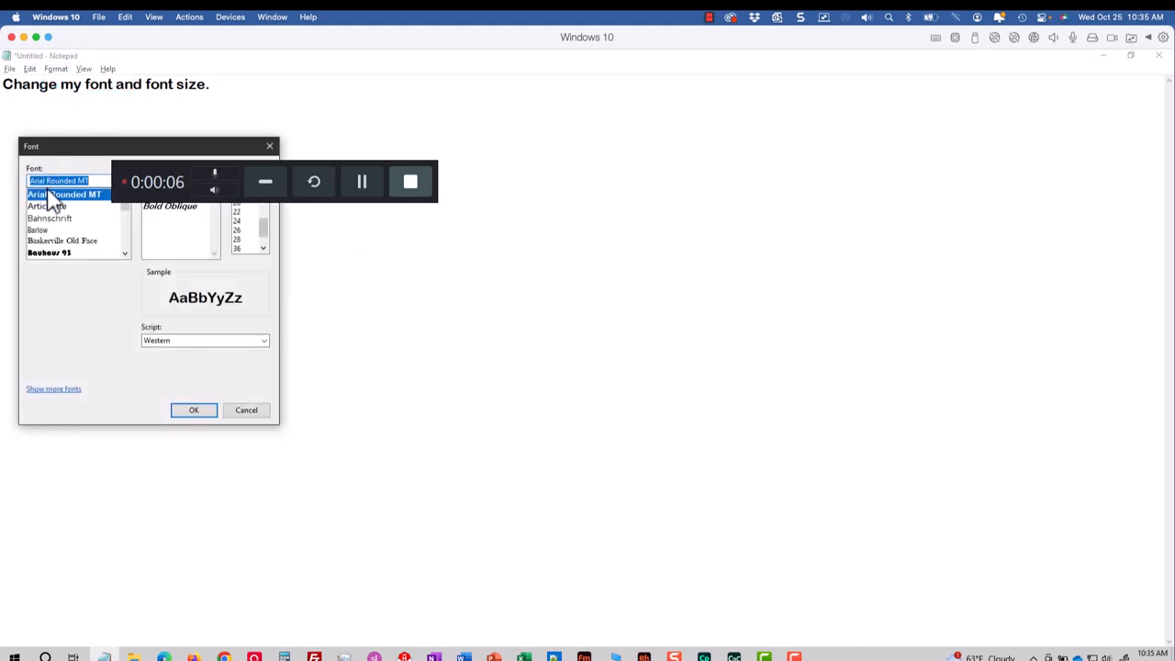
{"action": "left_click", "coordinate": [48, 206]}
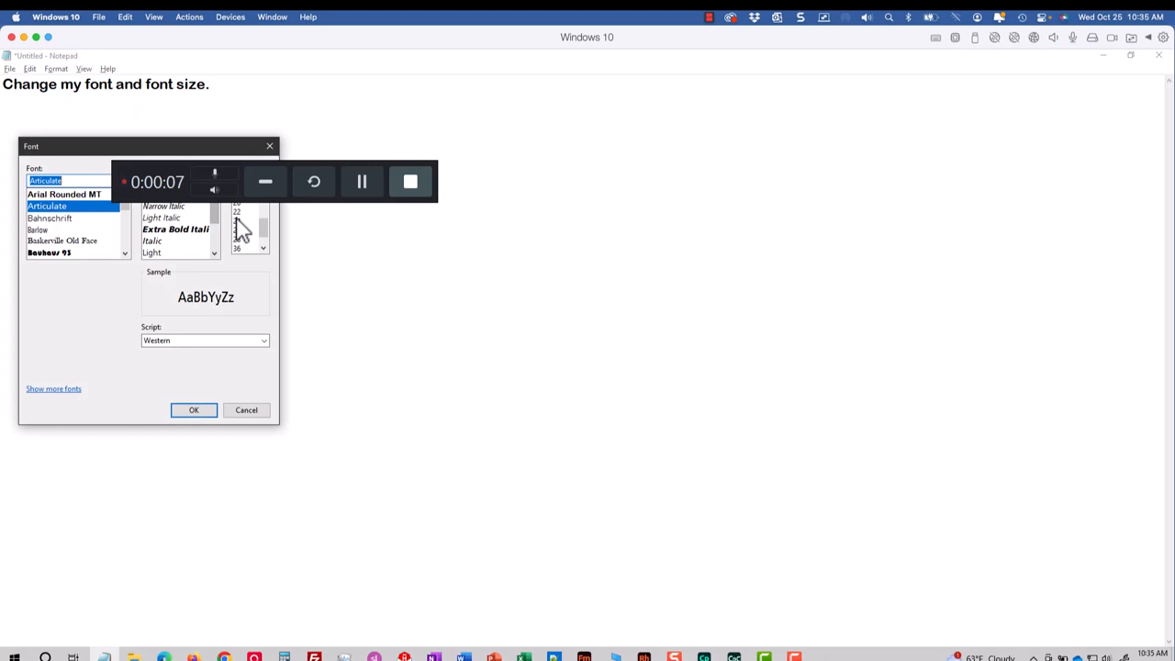
{"action": "left_click", "coordinate": [242, 222]}
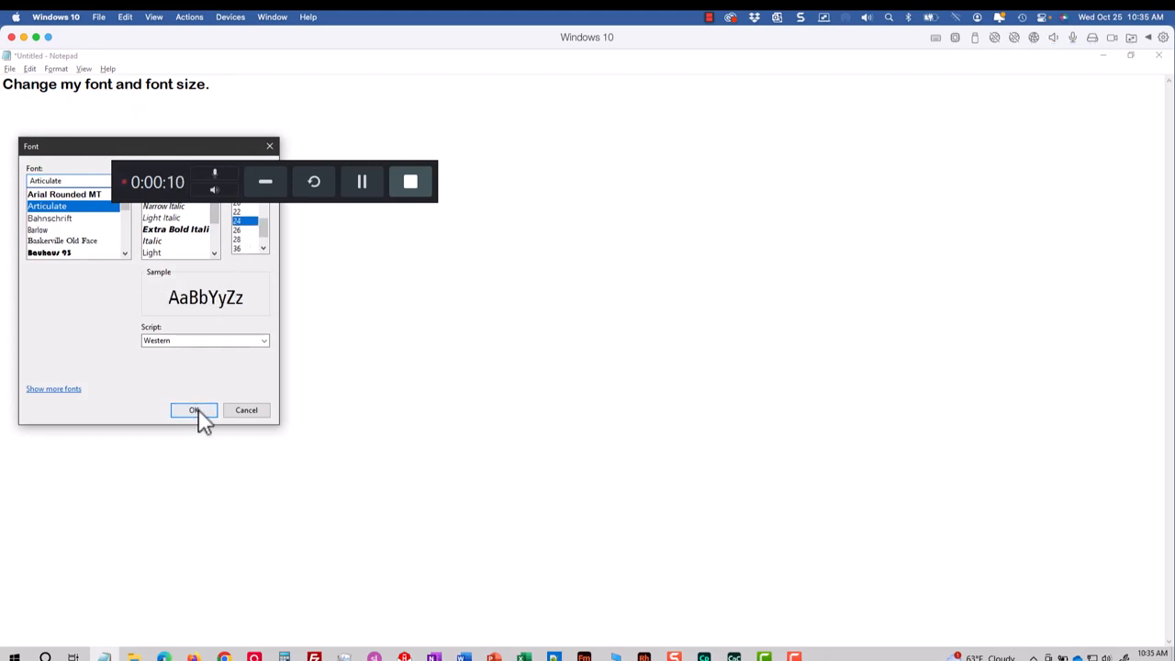
{"action": "left_click", "coordinate": [193, 410]}
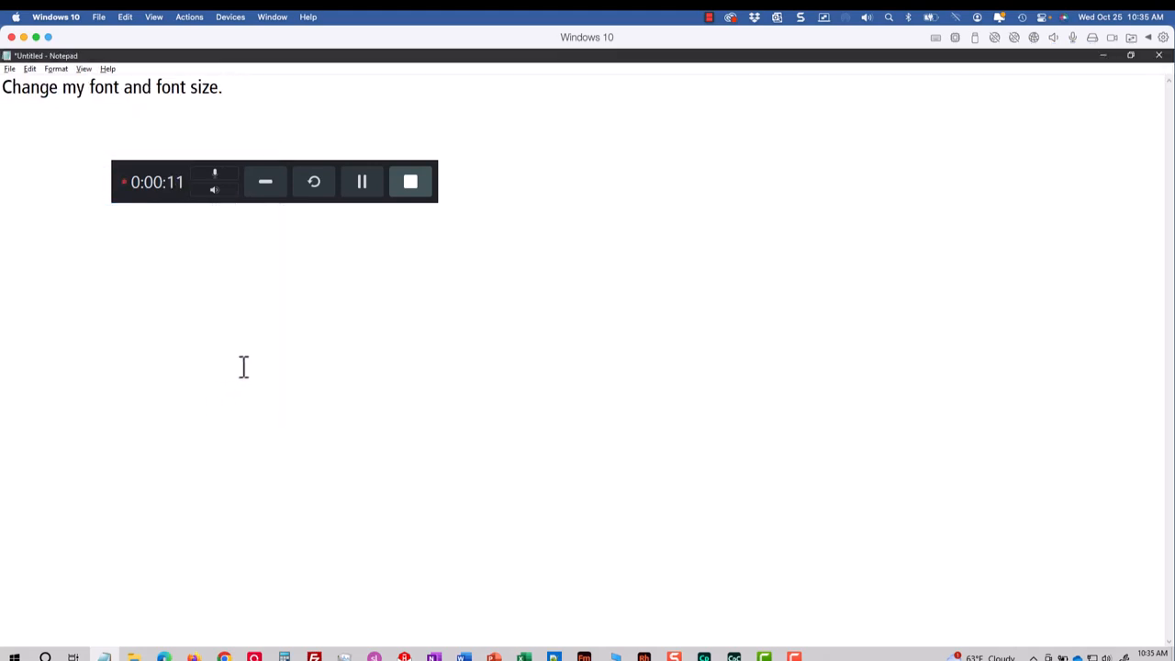
{"action": "mouse_move", "coordinate": [412, 182]}
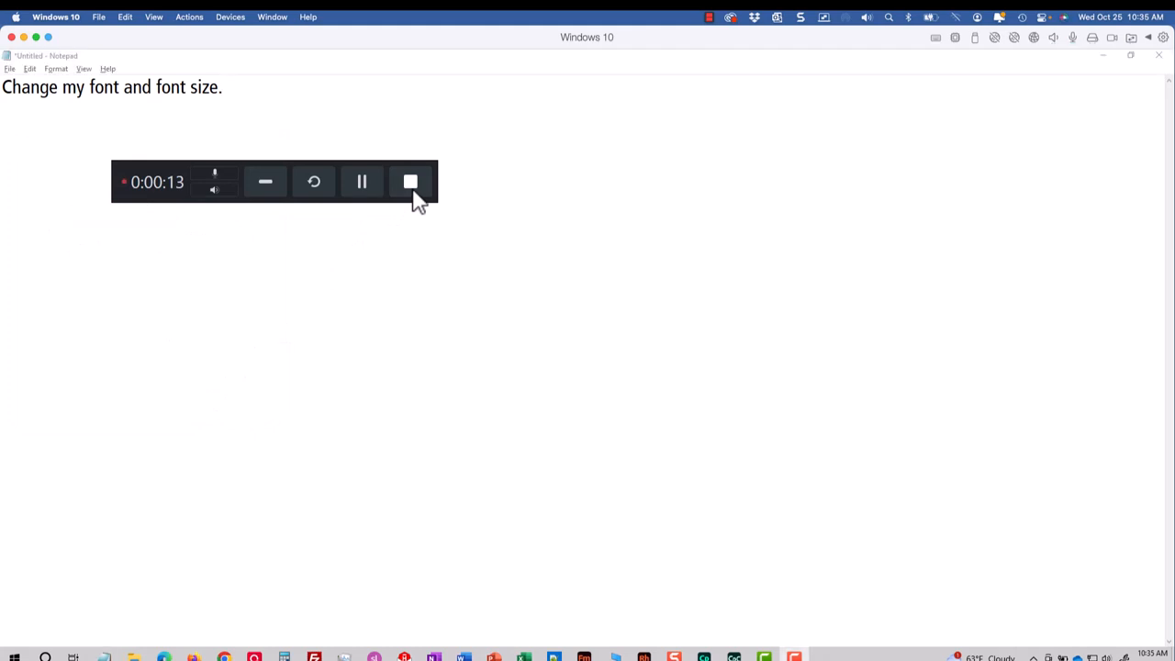
Stop recording and resize the clip to the Wide 16:9 preset in Rev.
{"action": "left_click", "coordinate": [409, 182]}
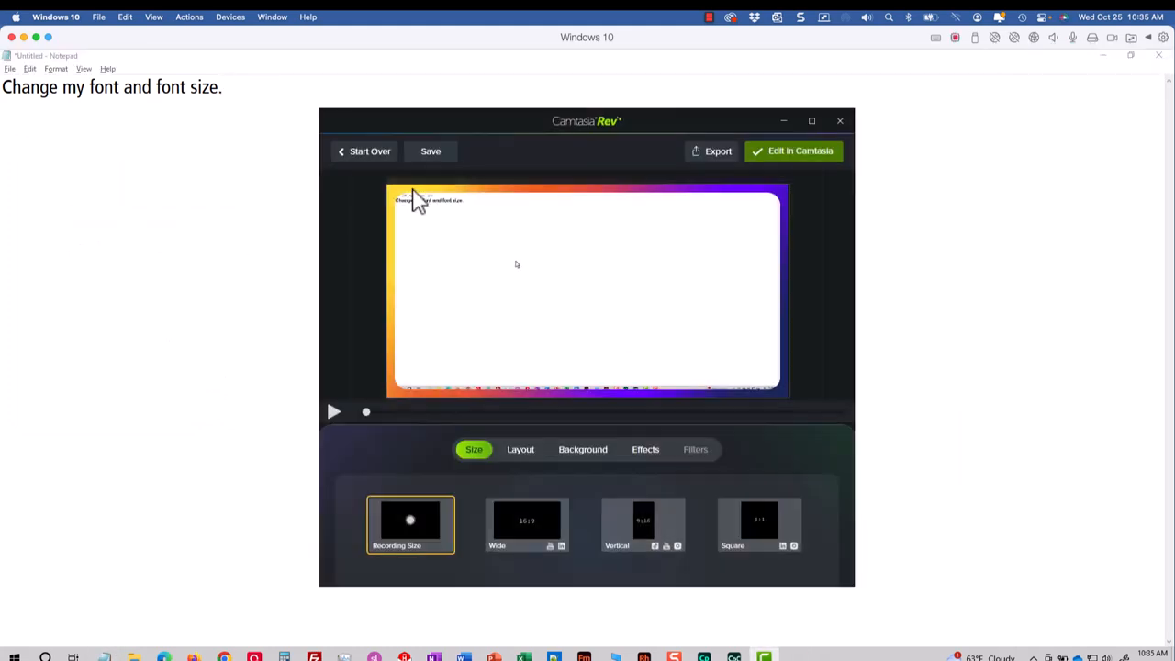
{"action": "mouse_move", "coordinate": [591, 138]}
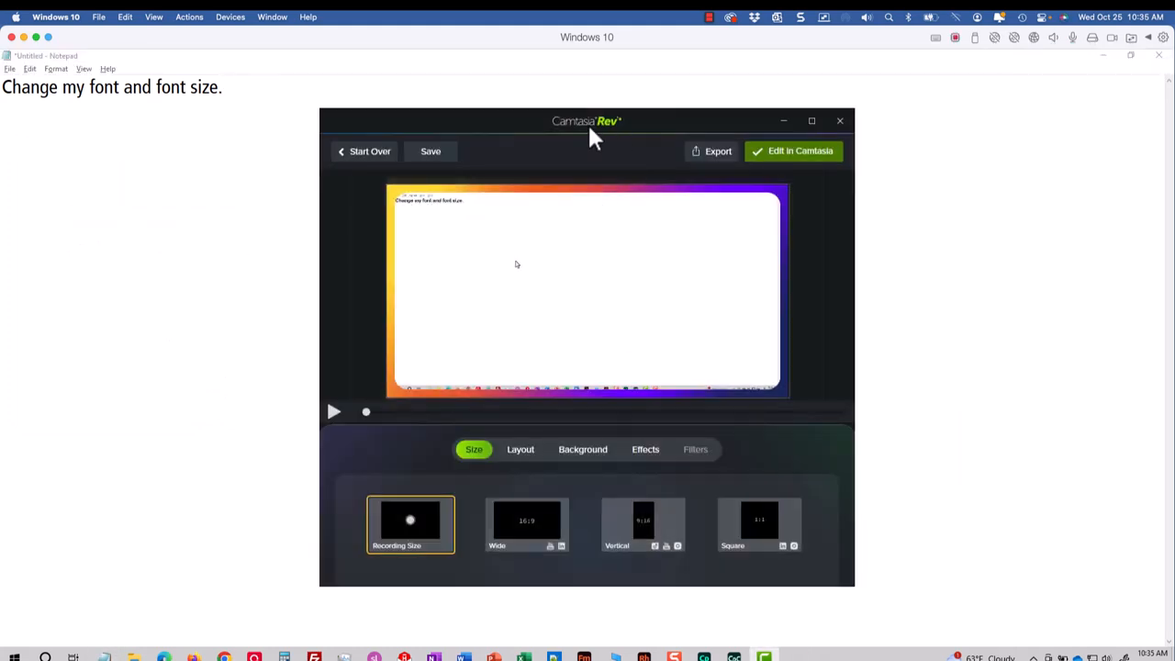
{"action": "mouse_move", "coordinate": [854, 303]}
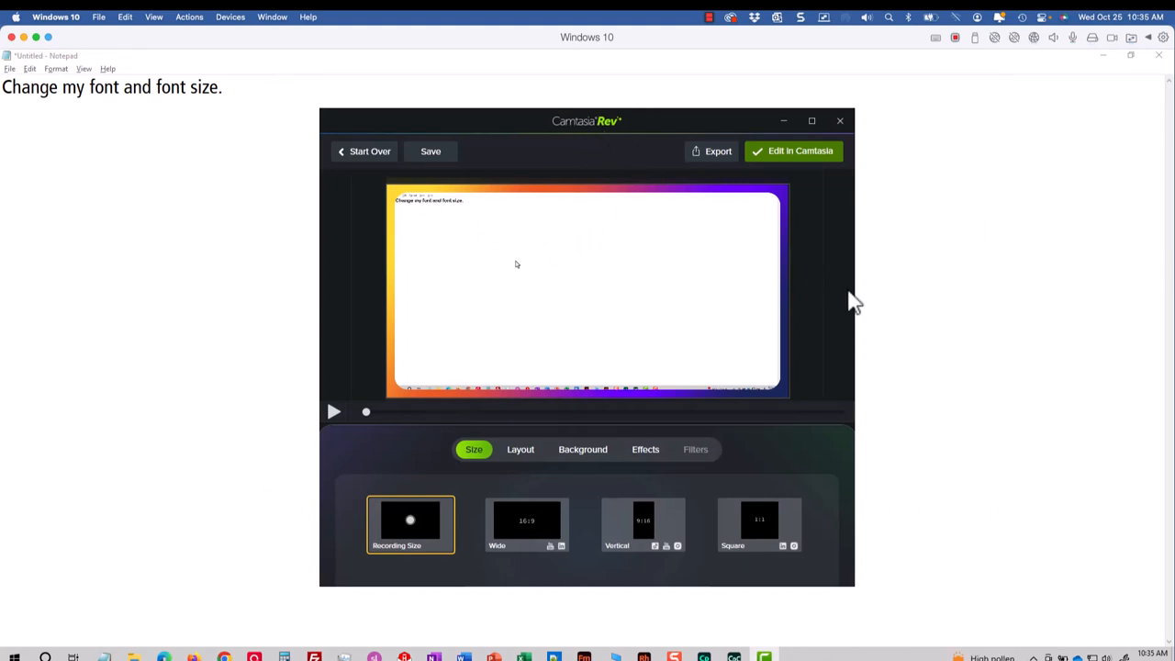
{"action": "mouse_move", "coordinate": [695, 412]}
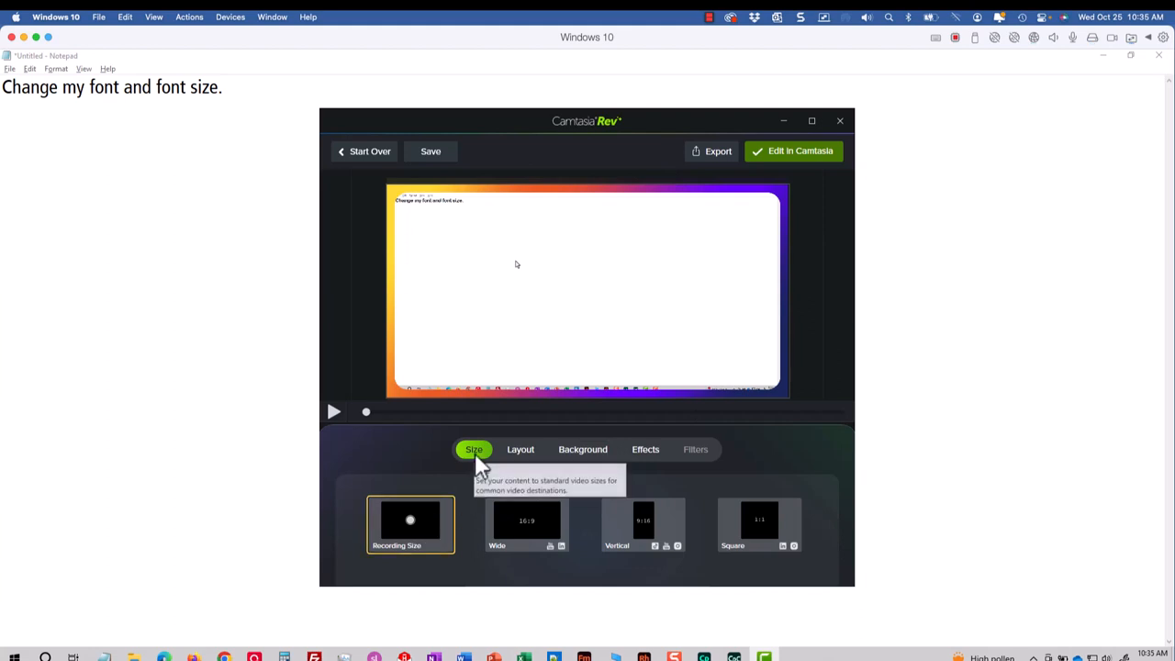
{"action": "mouse_move", "coordinate": [426, 542]}
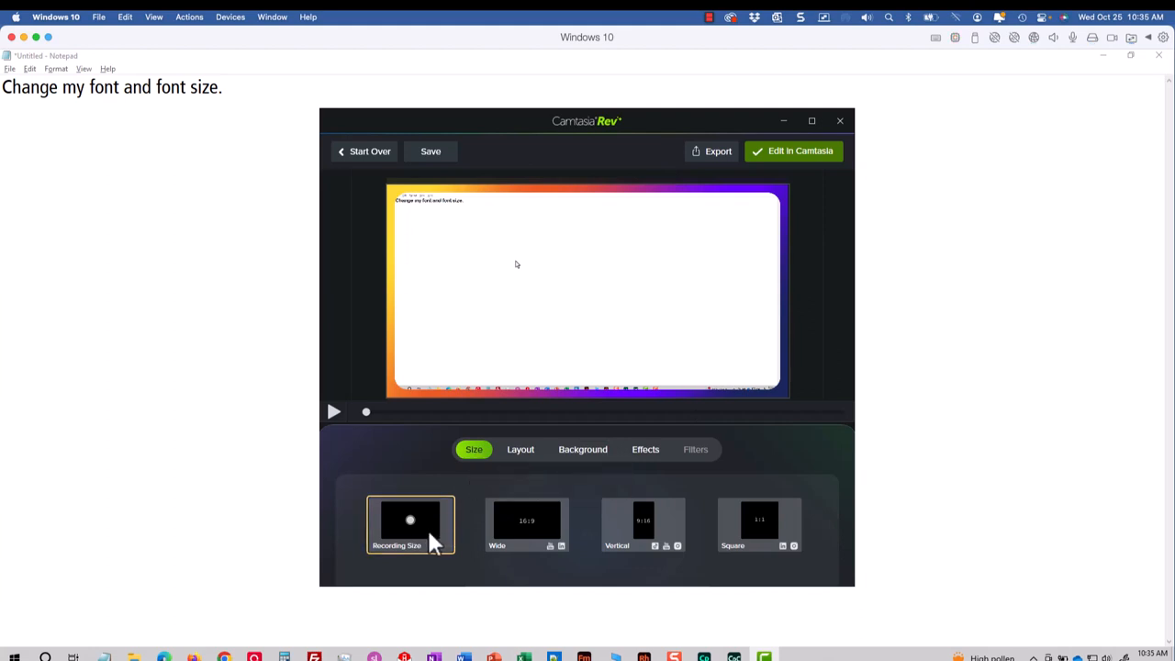
{"action": "mouse_move", "coordinate": [511, 551]}
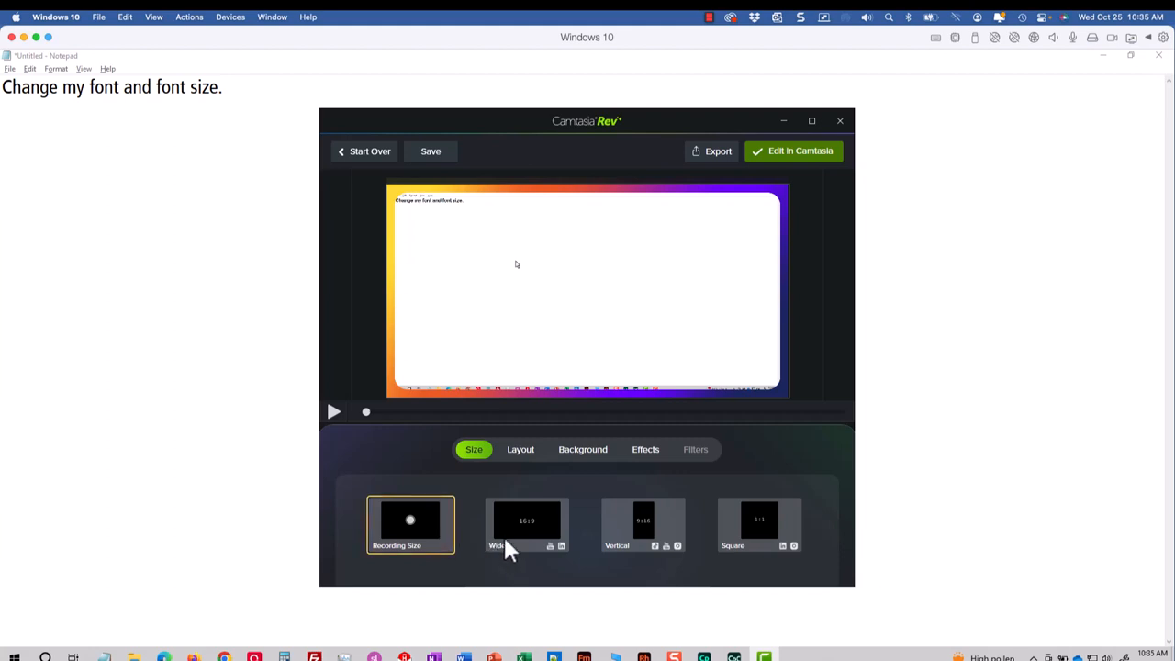
{"action": "left_click", "coordinate": [526, 525]}
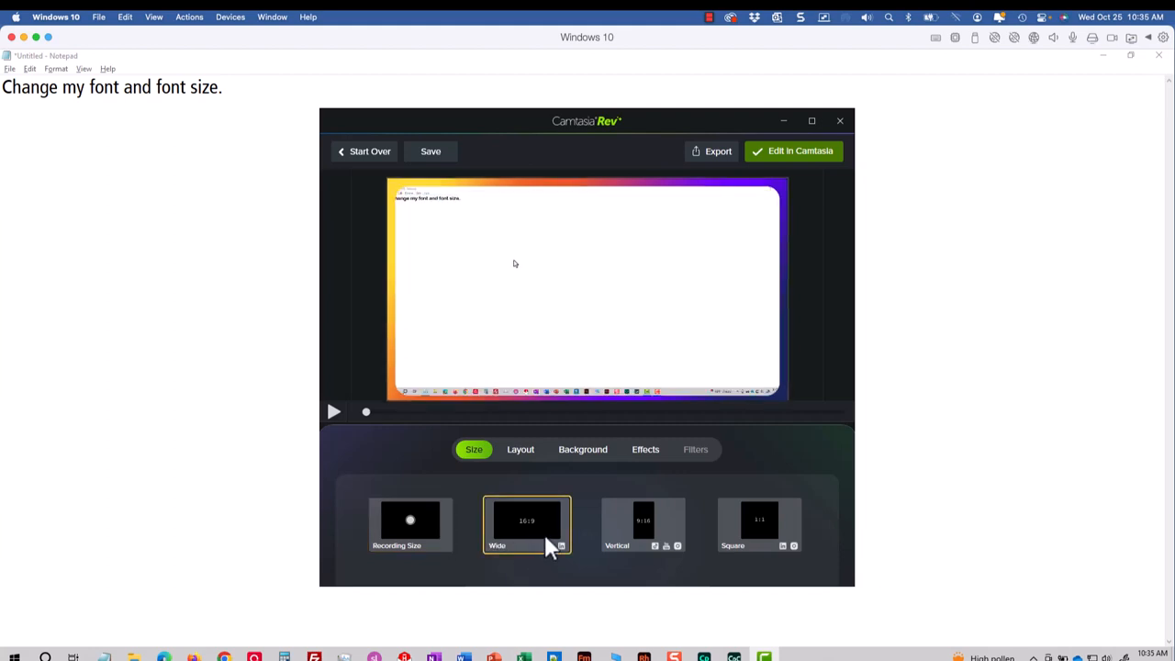
{"action": "left_click", "coordinate": [522, 448]}
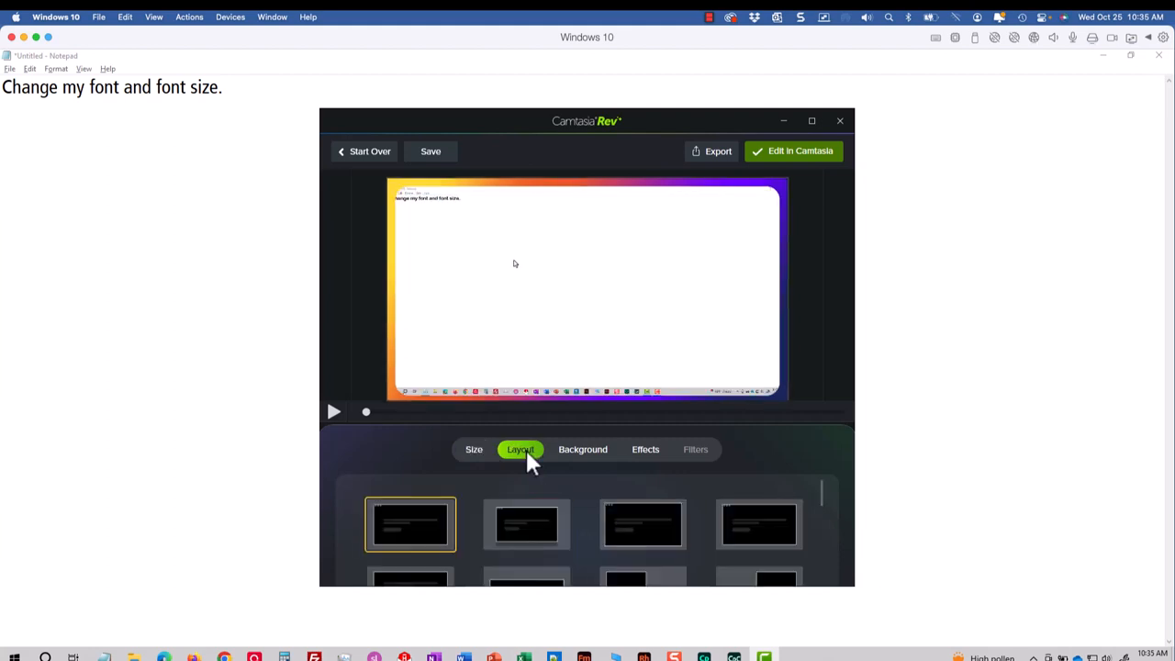
Apply the second framed layout and a dark purple solid background to the clip.
{"action": "left_click", "coordinate": [525, 525]}
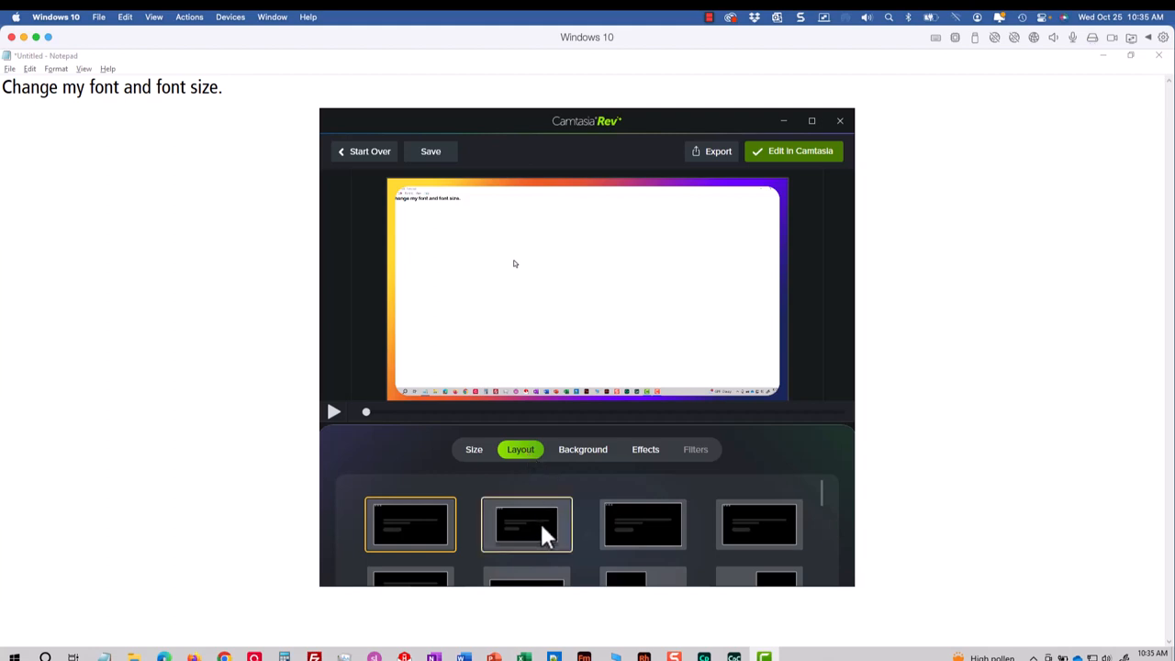
{"action": "left_click", "coordinate": [525, 526]}
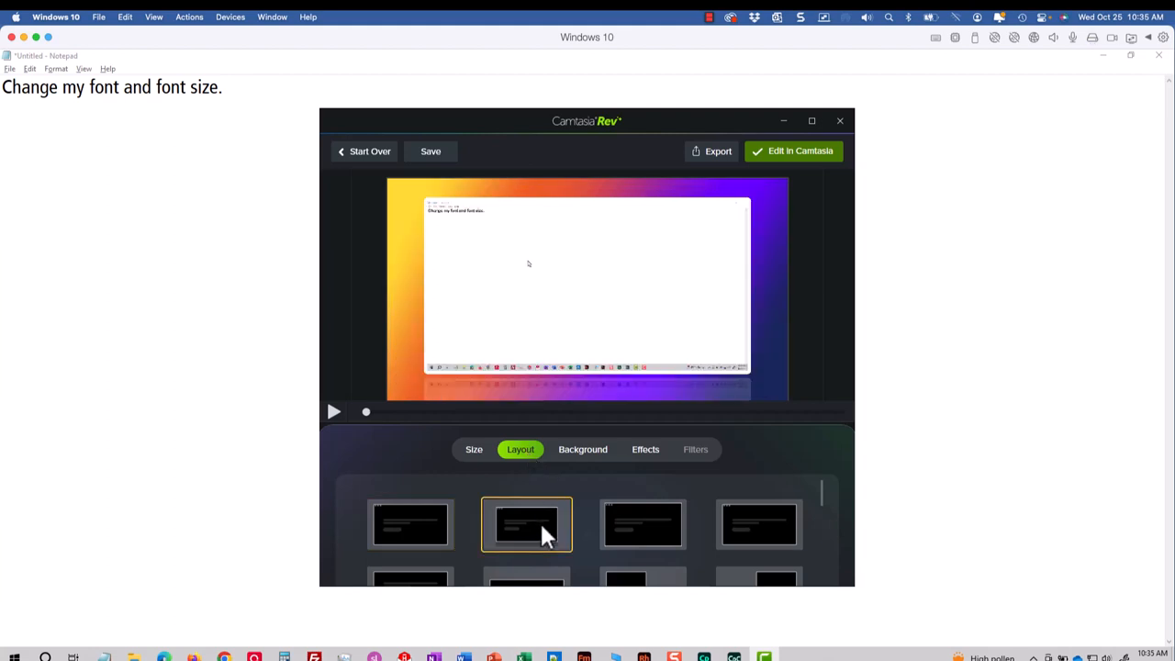
{"action": "left_click", "coordinate": [582, 448]}
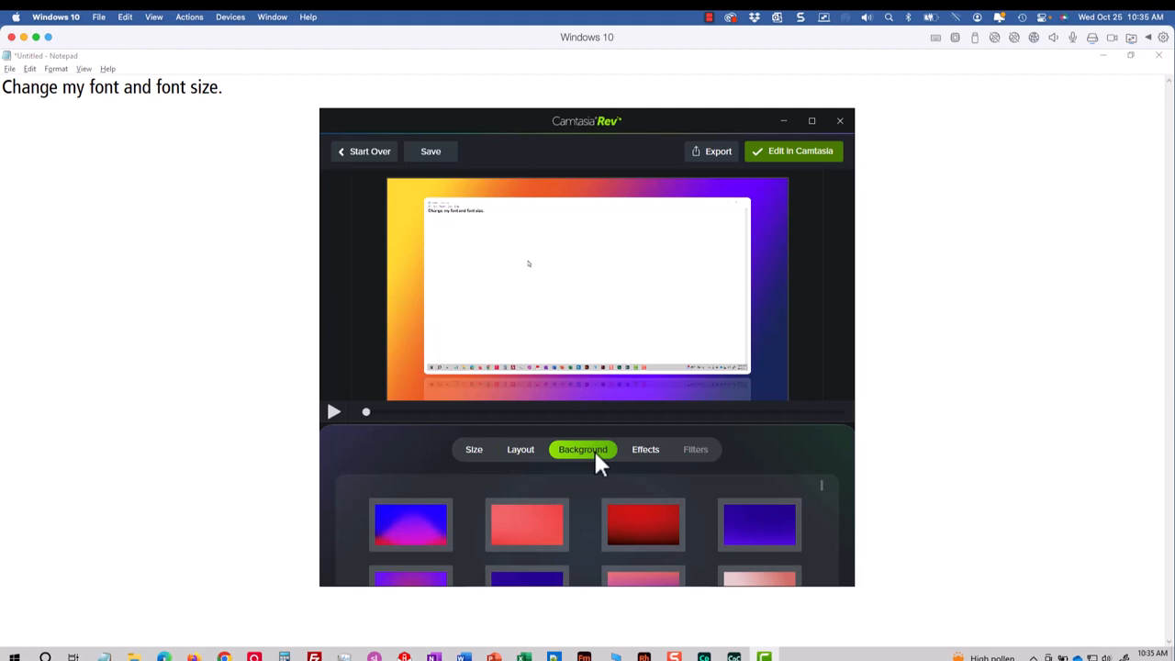
{"action": "left_click", "coordinate": [759, 526]}
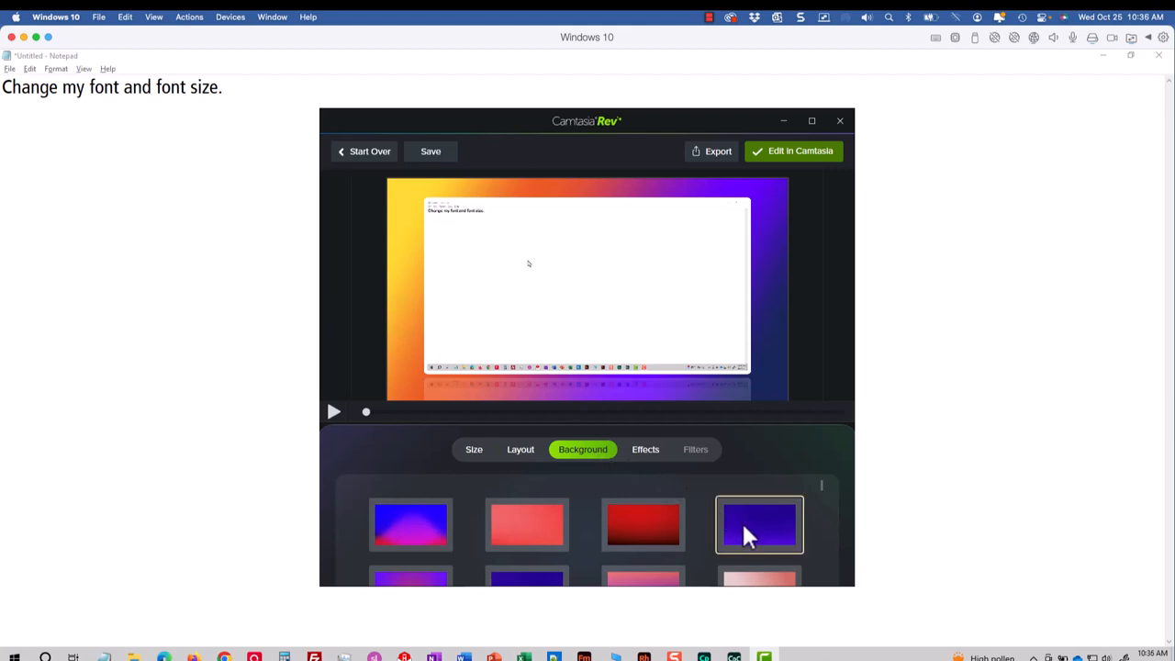
{"action": "left_click", "coordinate": [760, 525]}
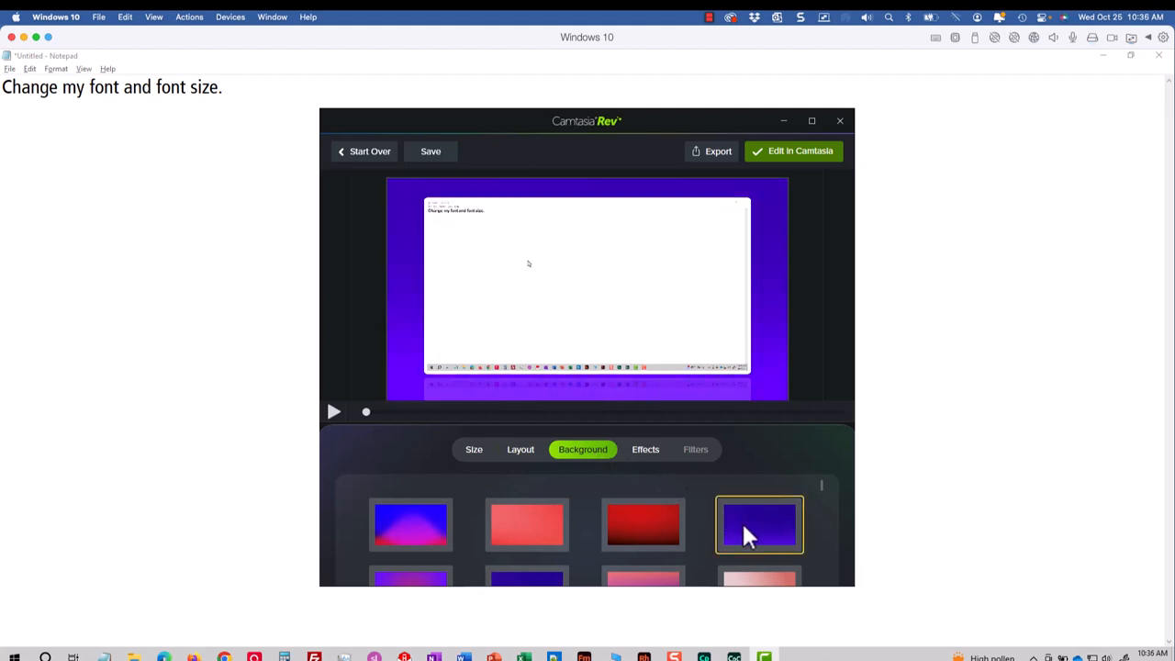
Enable Drop Shadow, Corner Rounding, Border and Cursor Color effects and preview the clip.
{"action": "left_click", "coordinate": [647, 448]}
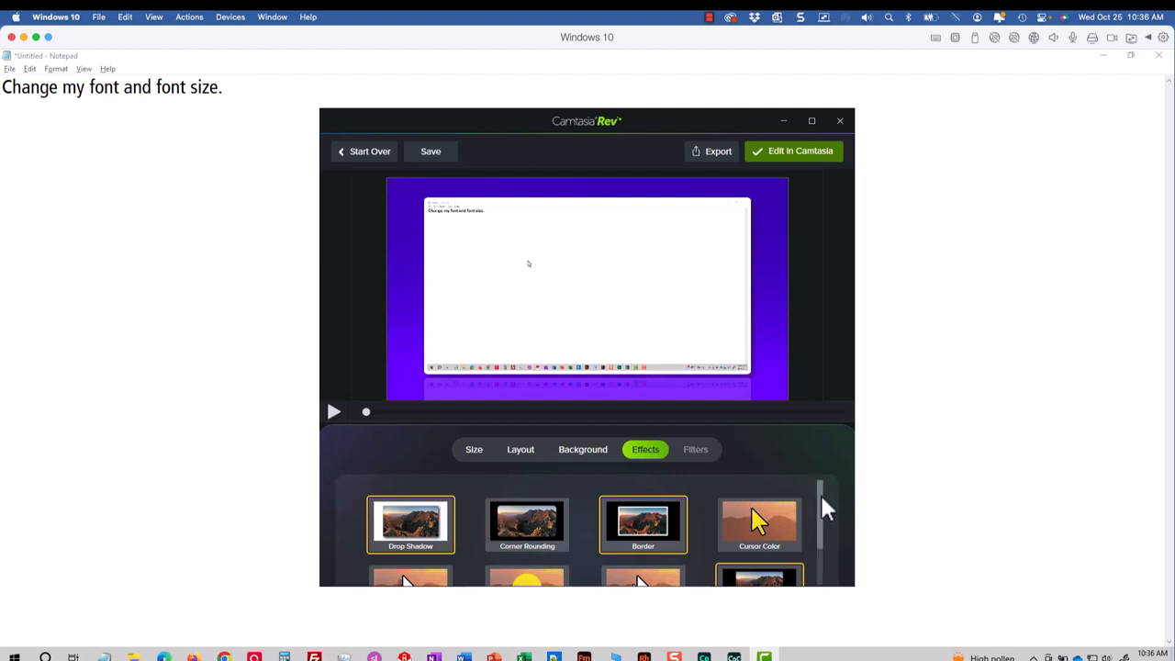
{"action": "scroll", "scroll_direction": "down", "scroll_amount": 3}
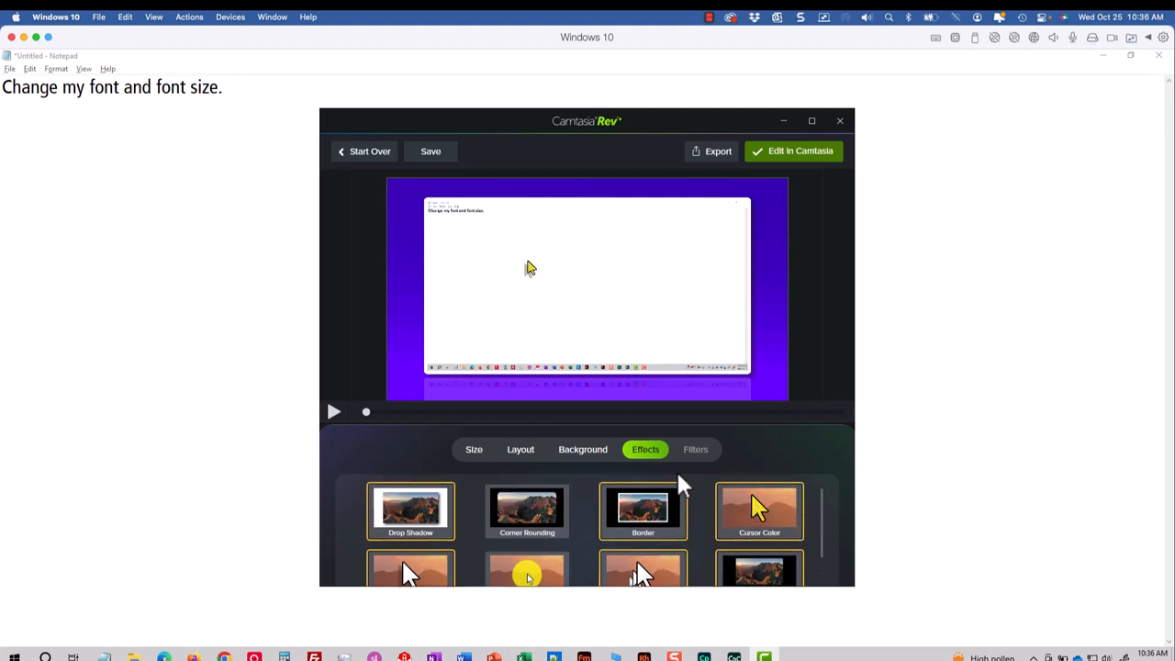
{"action": "mouse_move", "coordinate": [419, 450]}
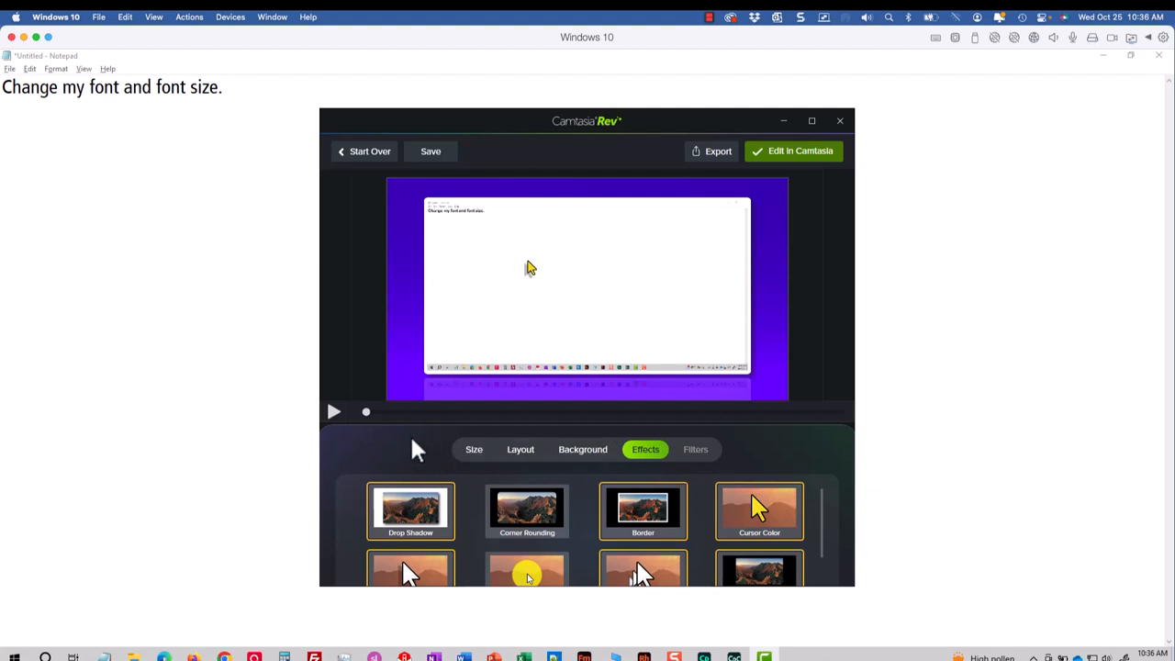
{"action": "mouse_move", "coordinate": [334, 418]}
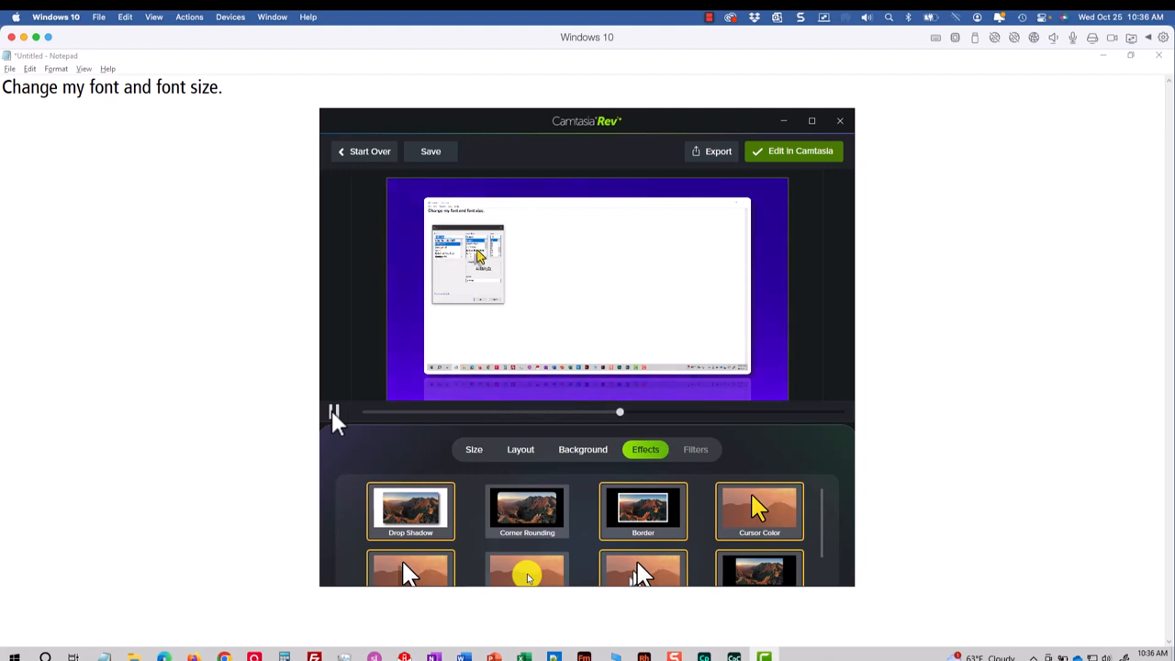
{"action": "left_click", "coordinate": [334, 411]}
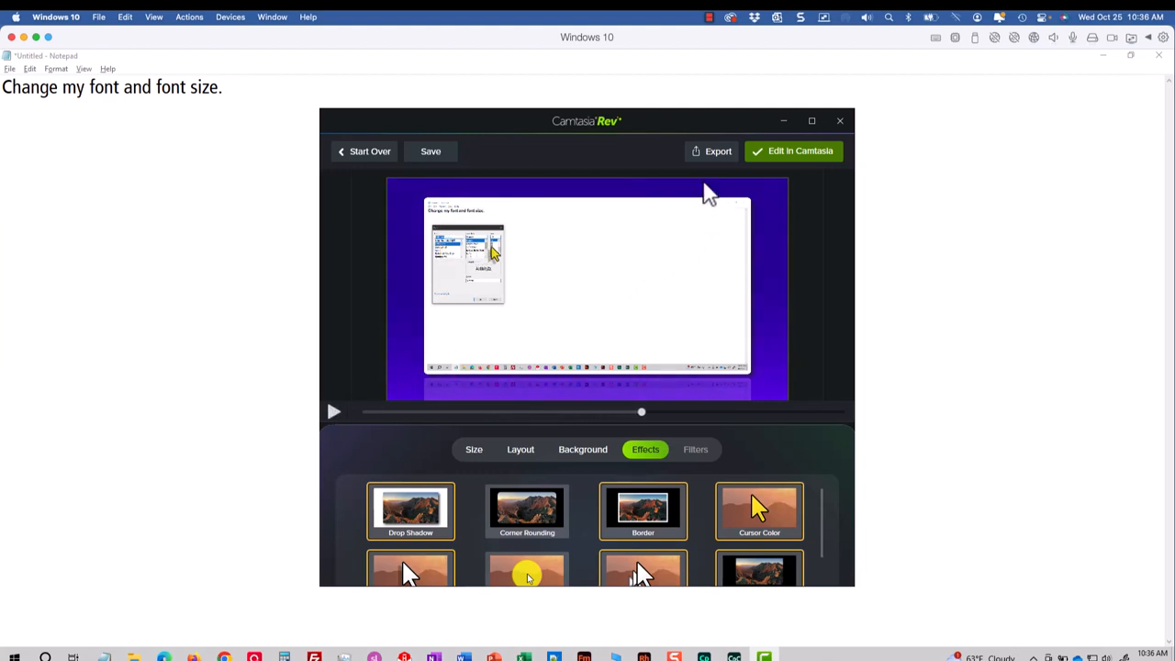
{"action": "left_click", "coordinate": [718, 151]}
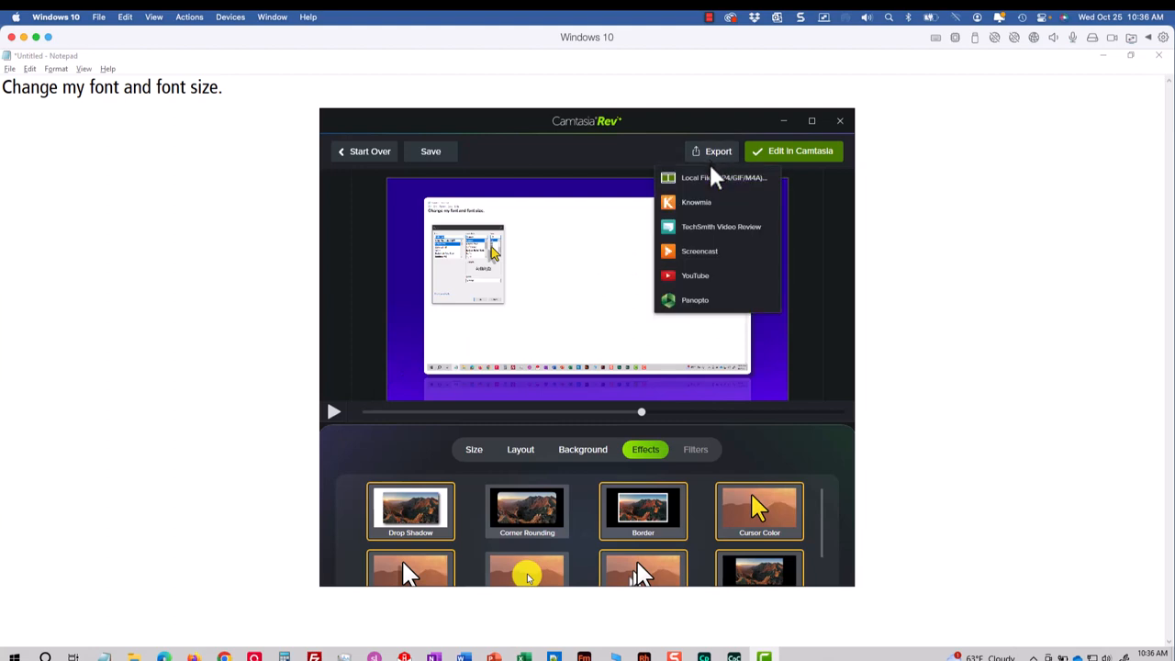
Export to a local MP4 file named 'NotedPad Fonts'.
{"action": "left_click", "coordinate": [701, 176]}
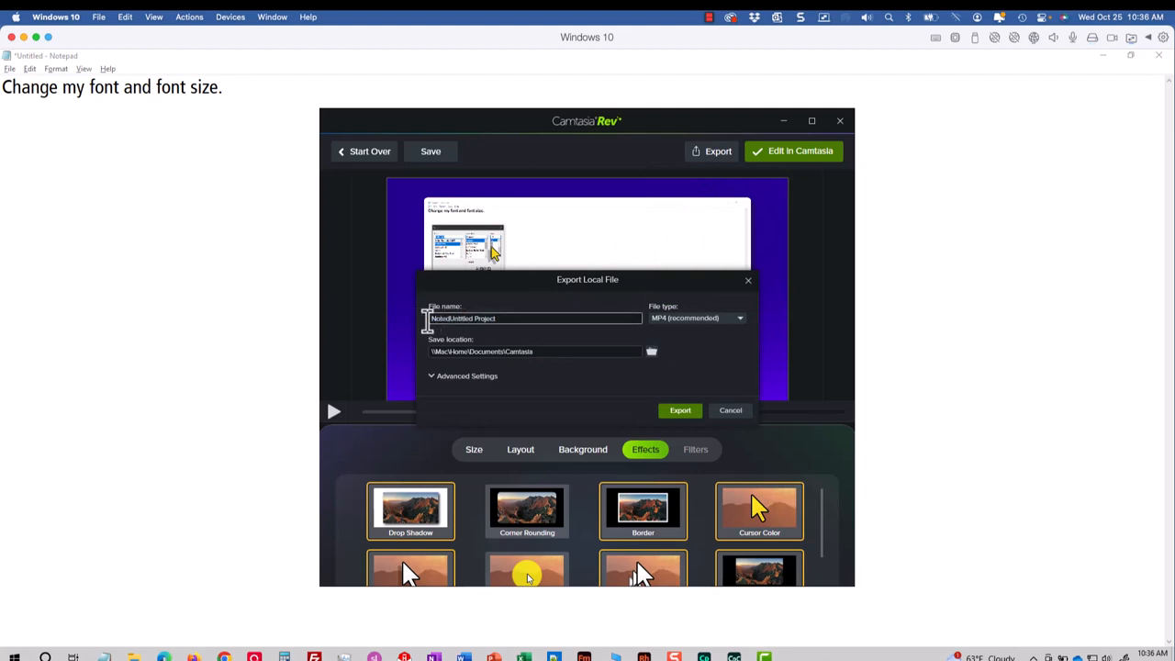
{"action": "type", "text": "NotedPad Fonts"}
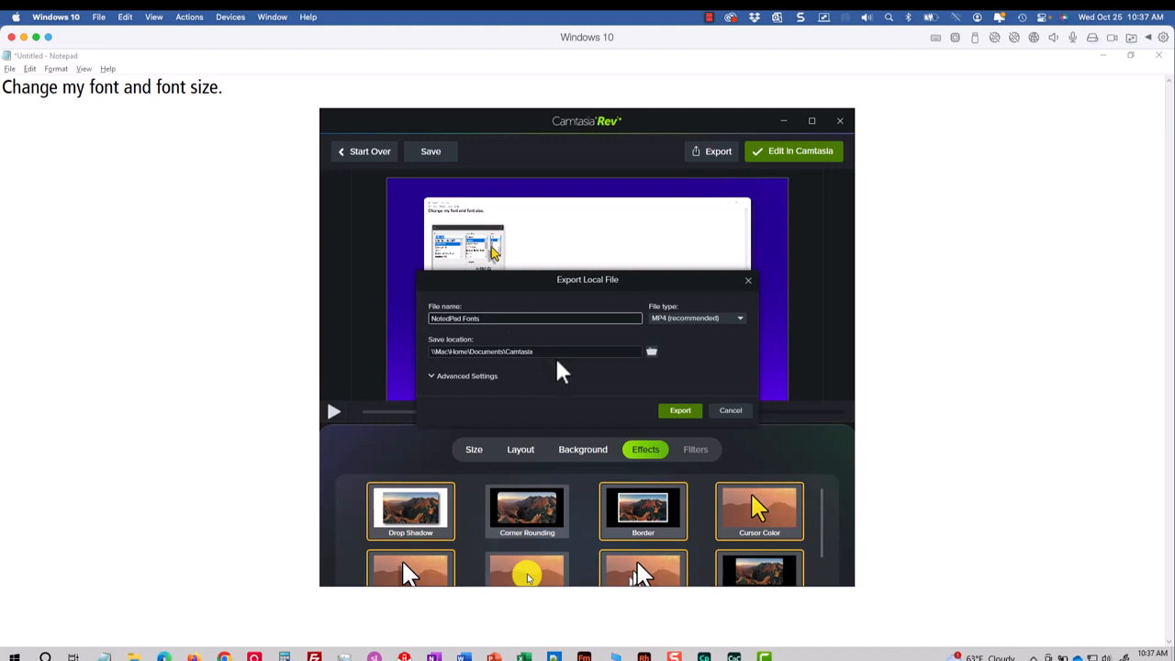
{"action": "left_click", "coordinate": [680, 411]}
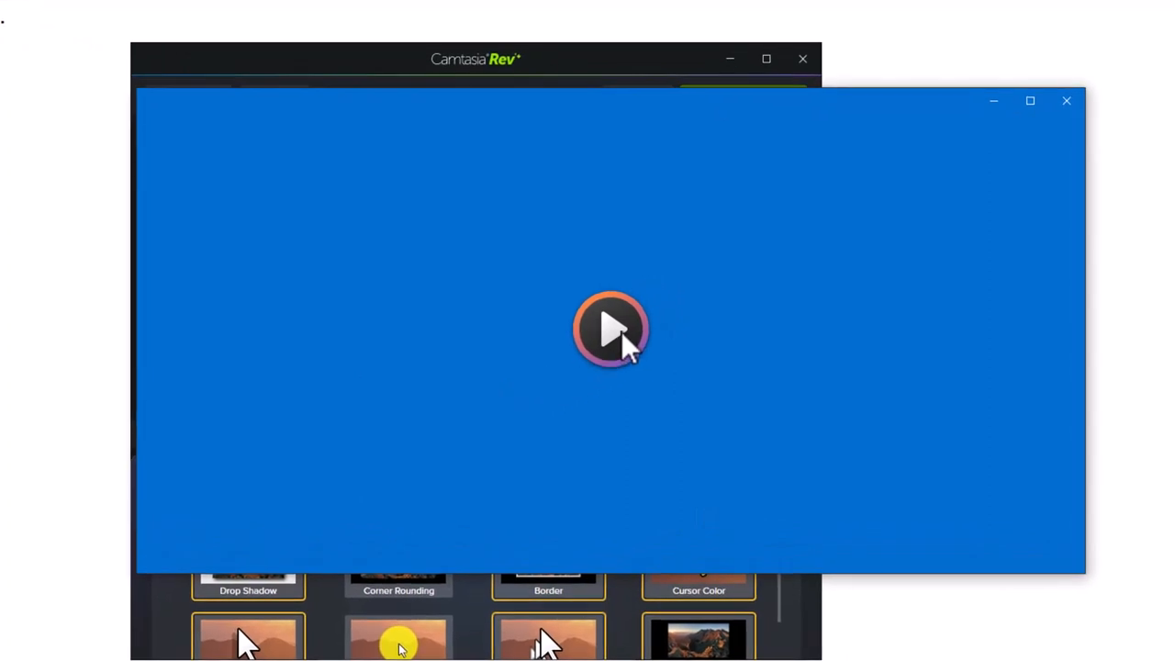
Play the exported NotePad Fonts MP4 in Media Player, then return to Rev.
{"action": "left_click", "coordinate": [609, 329]}
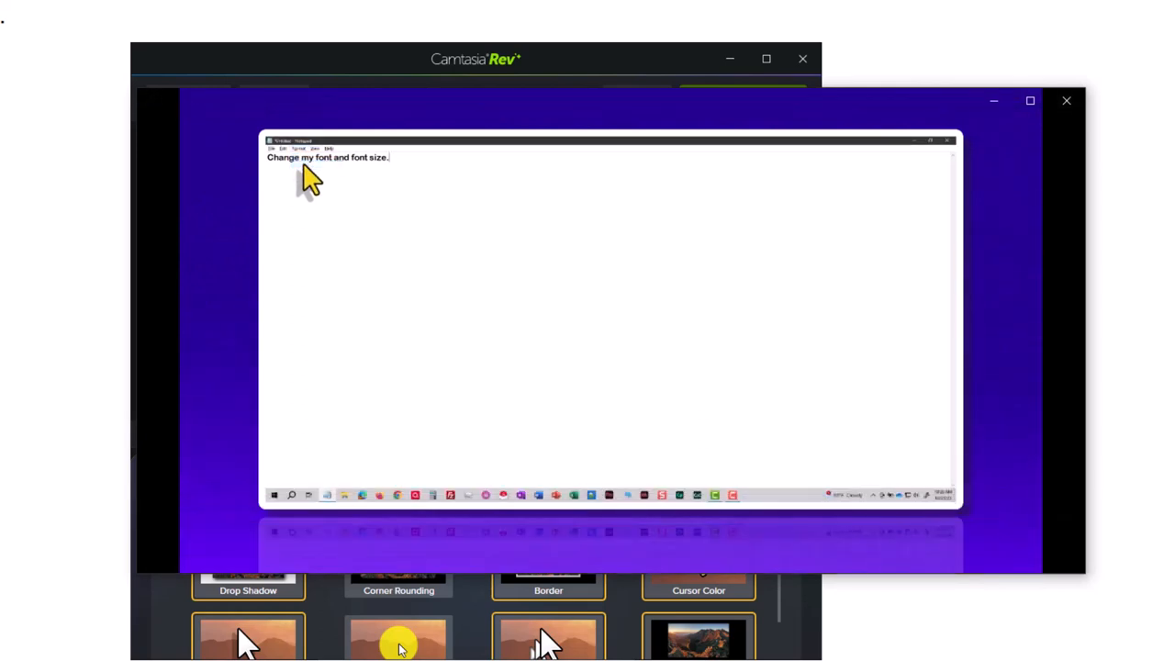
{"action": "left_click", "coordinate": [298, 147]}
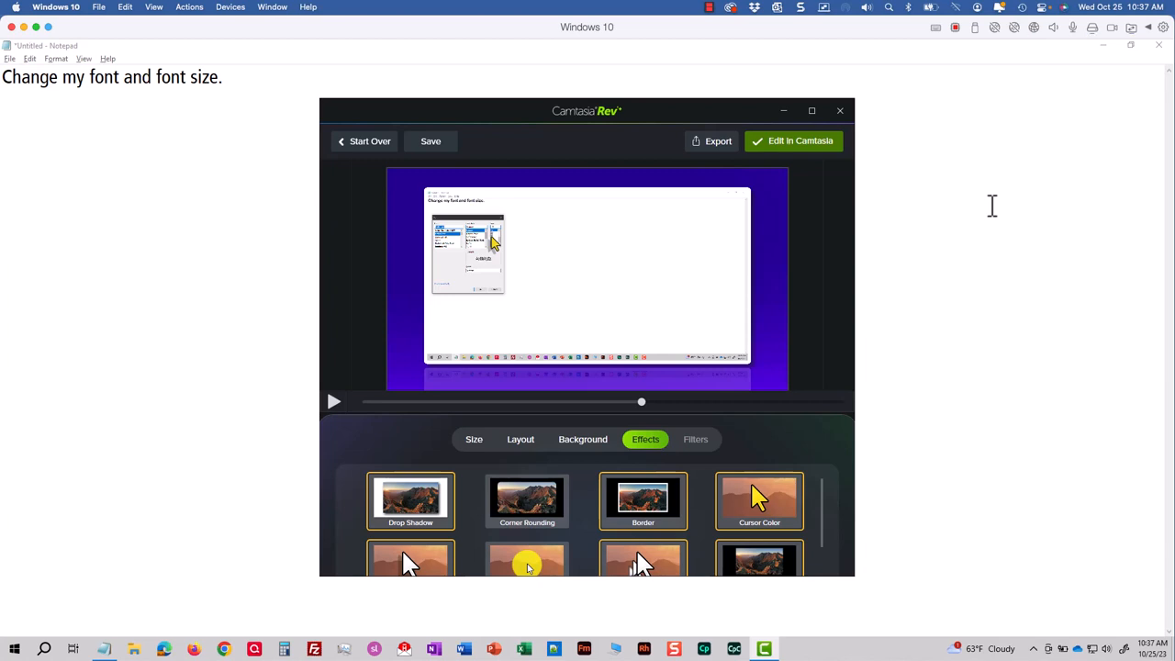
{"action": "mouse_move", "coordinate": [847, 199]}
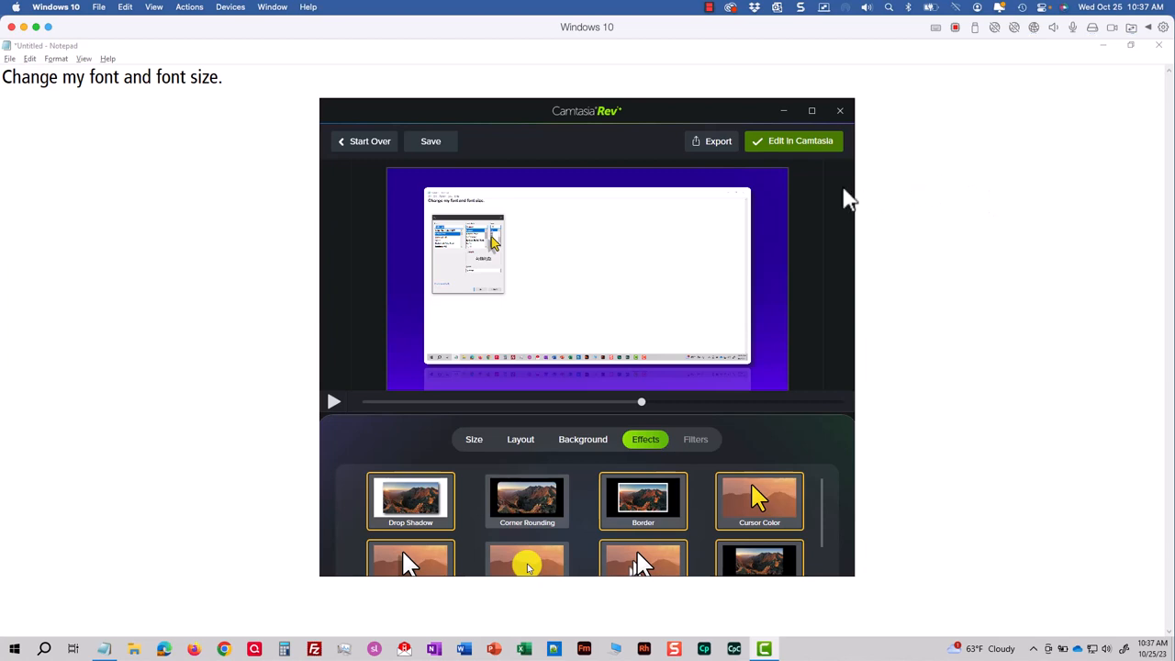
{"action": "mouse_move", "coordinate": [812, 151]}
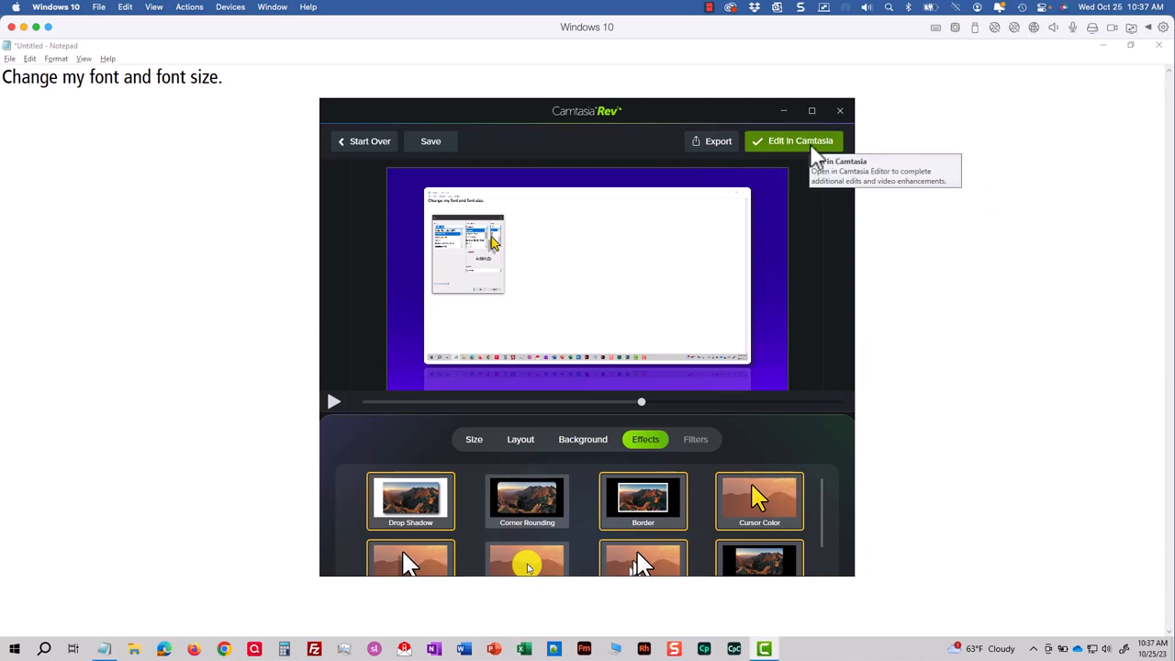